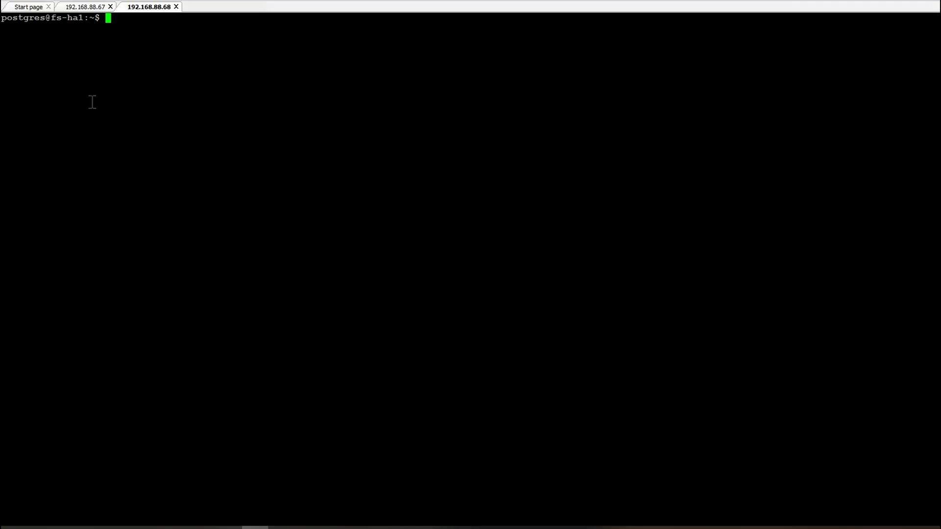
Create the example table in the freeswitch database on 192.168.88.67 and list the relations.
{"action": "type", "text": "psql"}
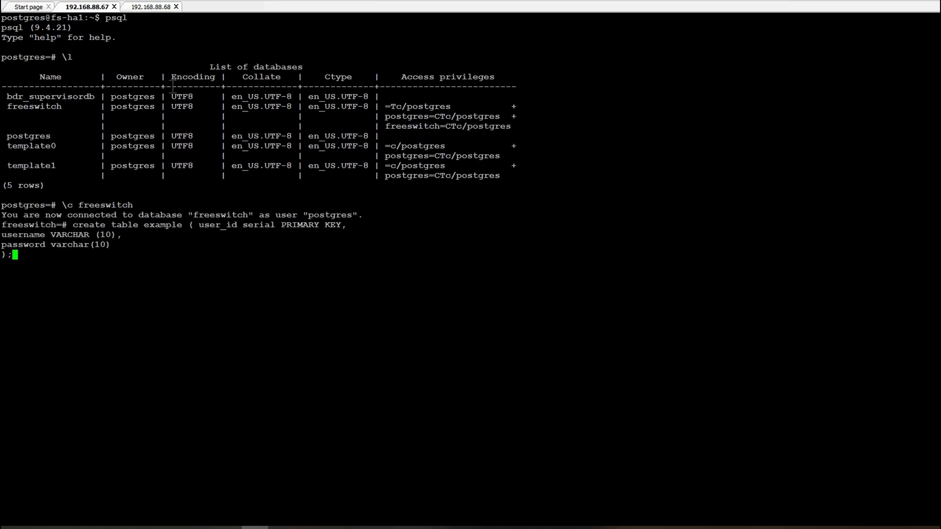
{"action": "key", "text": "Return"}
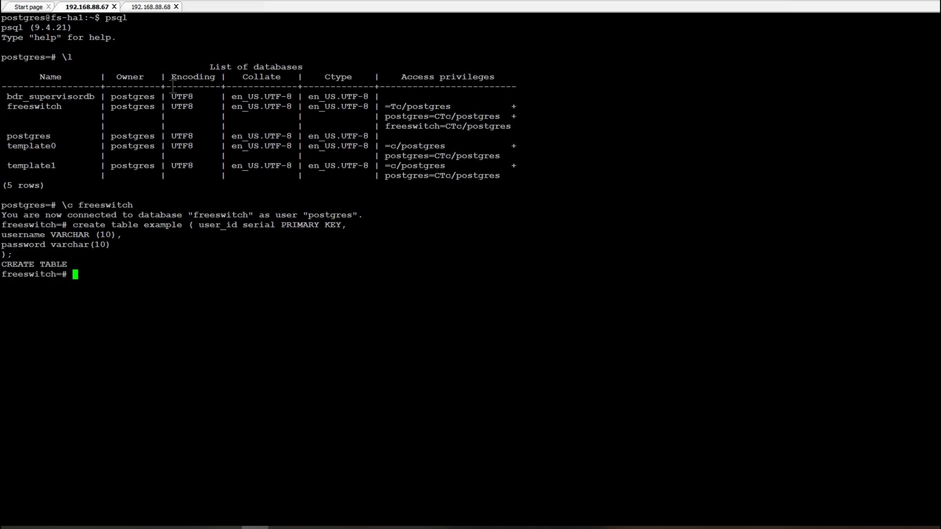
{"action": "type", "text": "\\d"}
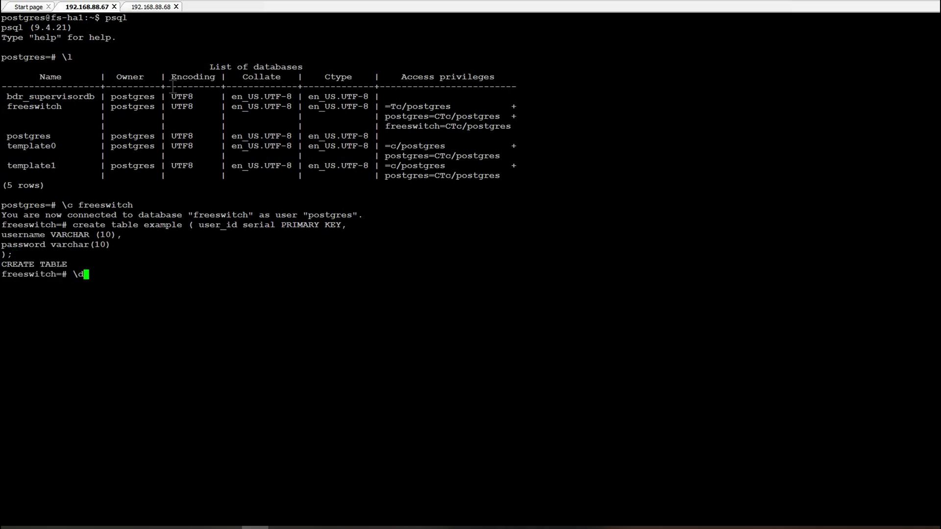
{"action": "key", "text": "Return"}
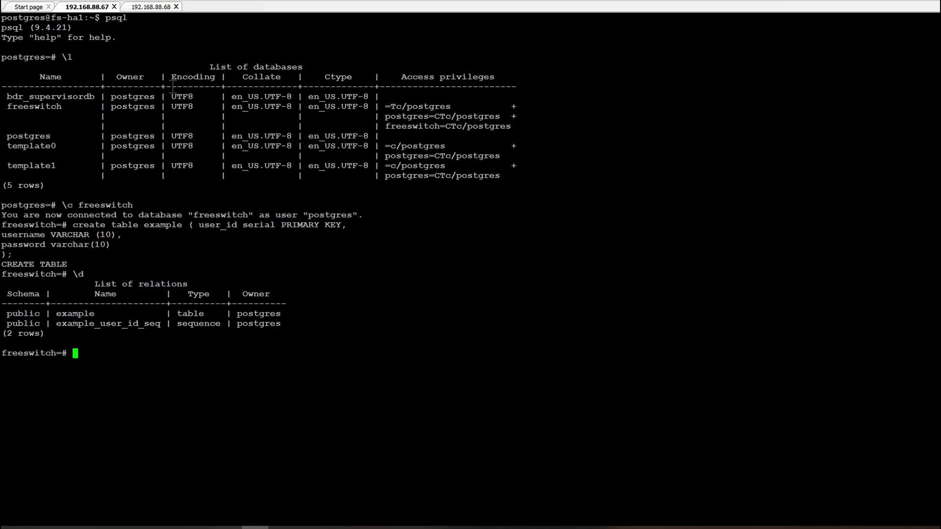
Show the columns of the example table, then move to the 192.168.88.68 session.
{"action": "type", "text": "\\d example"}
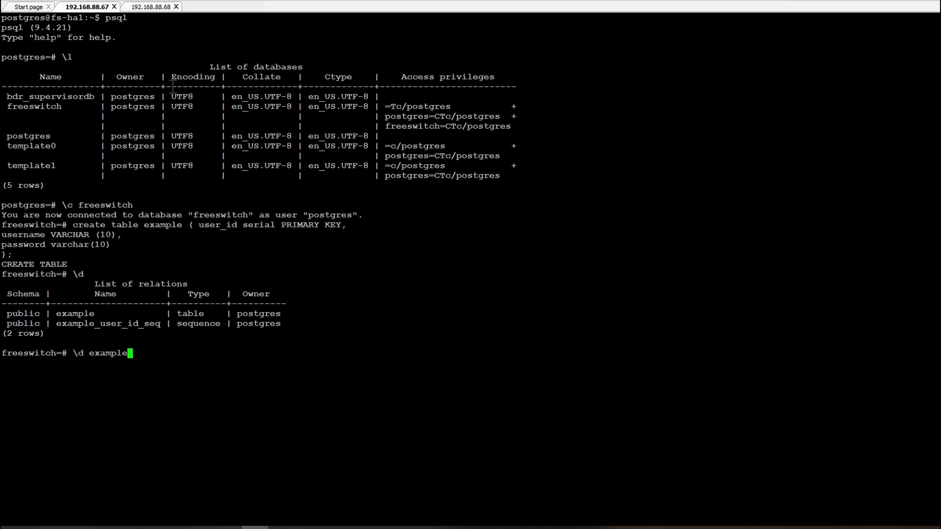
{"action": "key", "text": "Return"}
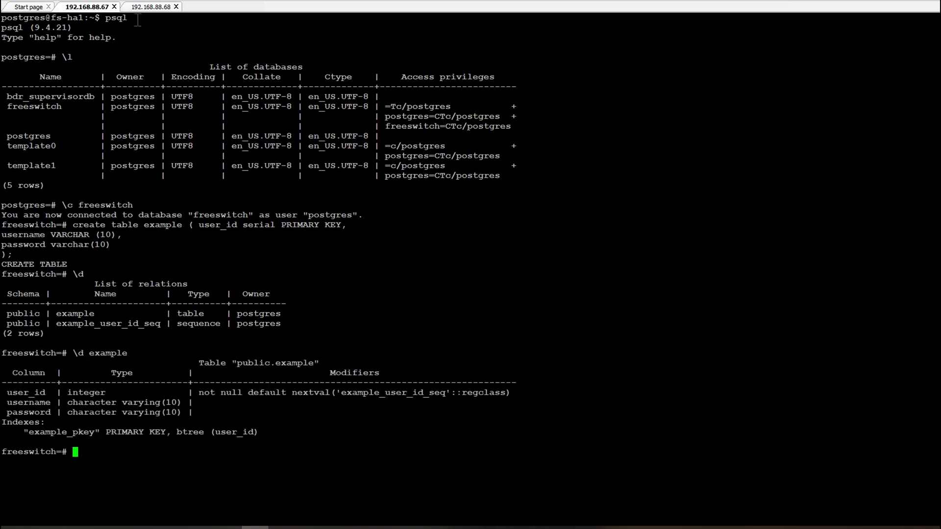
{"action": "left_click", "coordinate": [152, 7]}
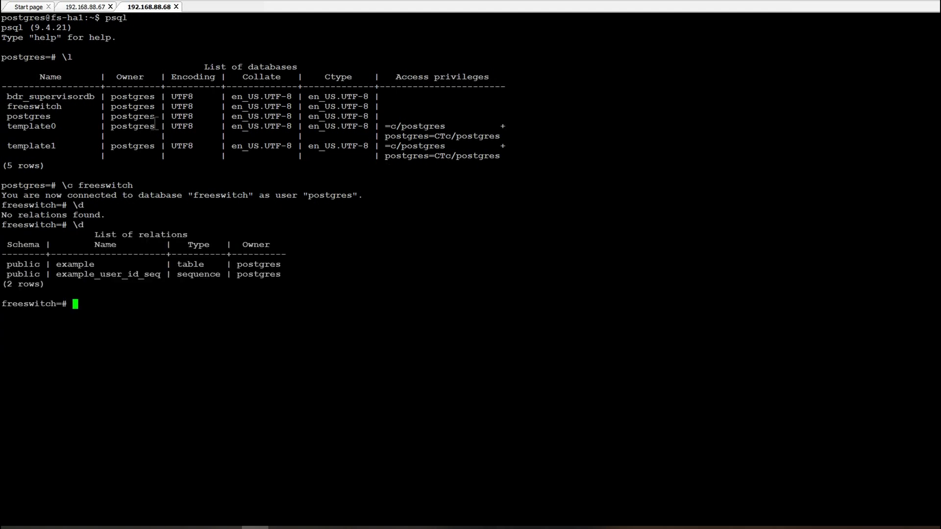
Switch back to the 192.168.88.67 session tab.
{"action": "left_click", "coordinate": [96, 7]}
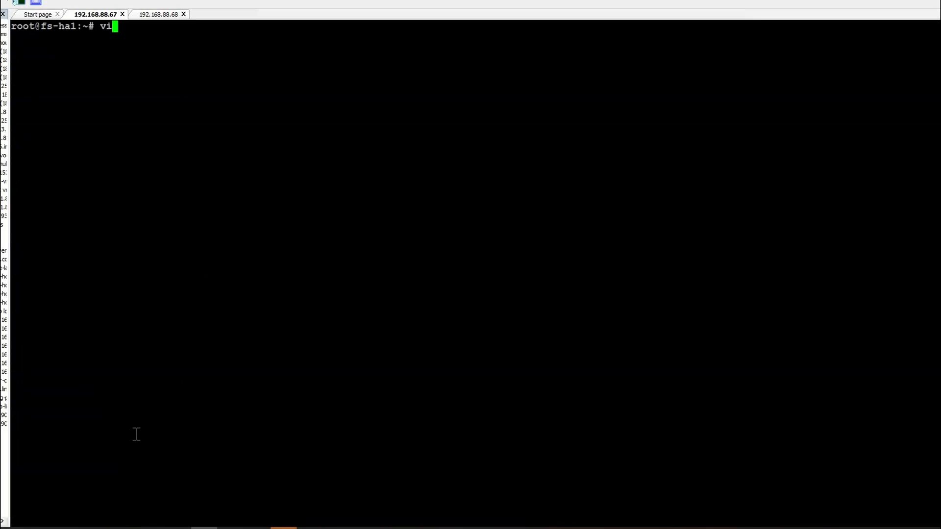
{"action": "type", "text": "/etc/ke"}
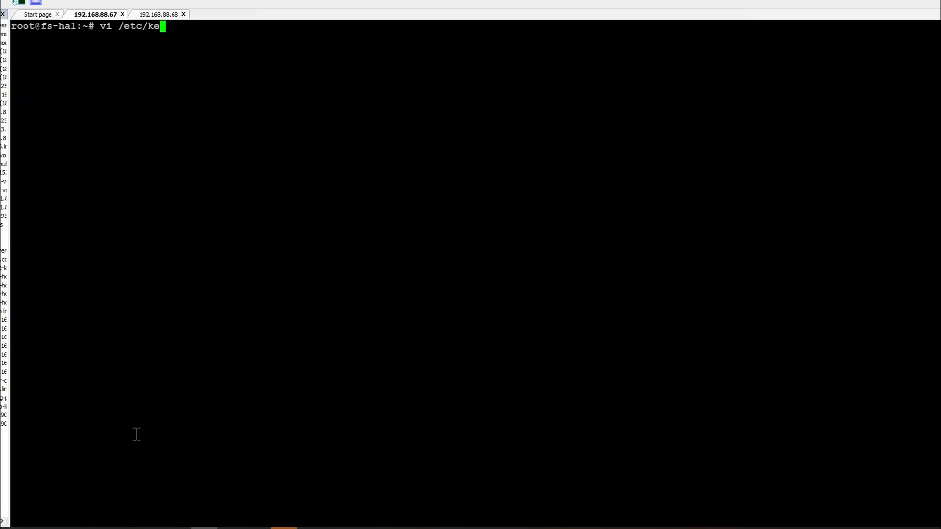
{"action": "key", "text": "Tab"}
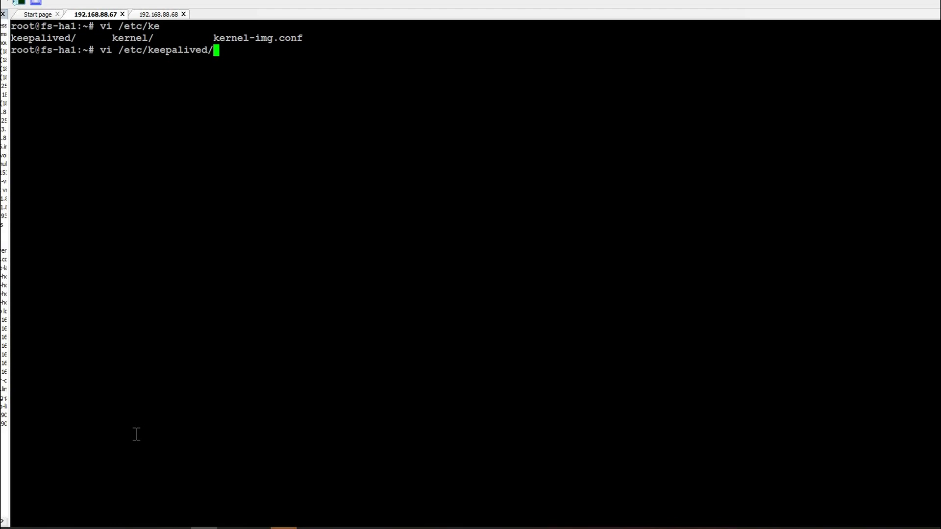
{"action": "key", "text": "Return"}
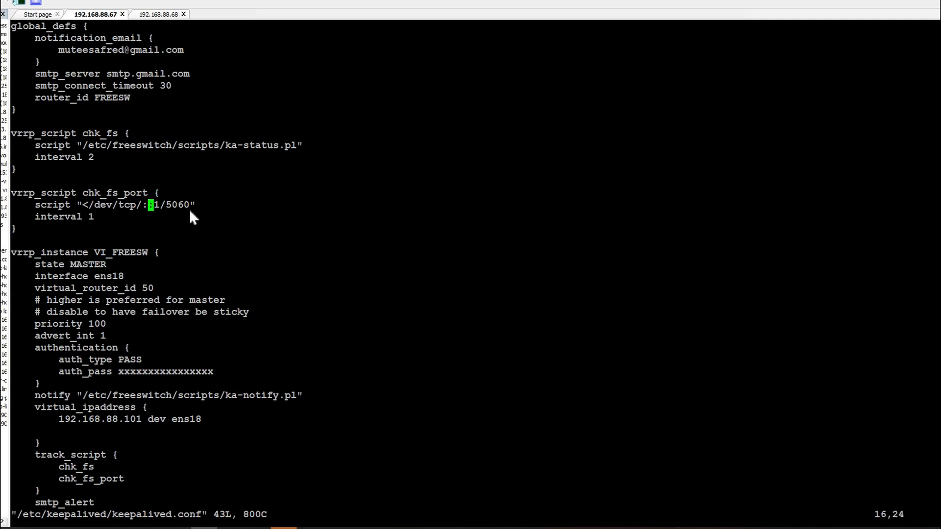
{"action": "key", "text": "v"}
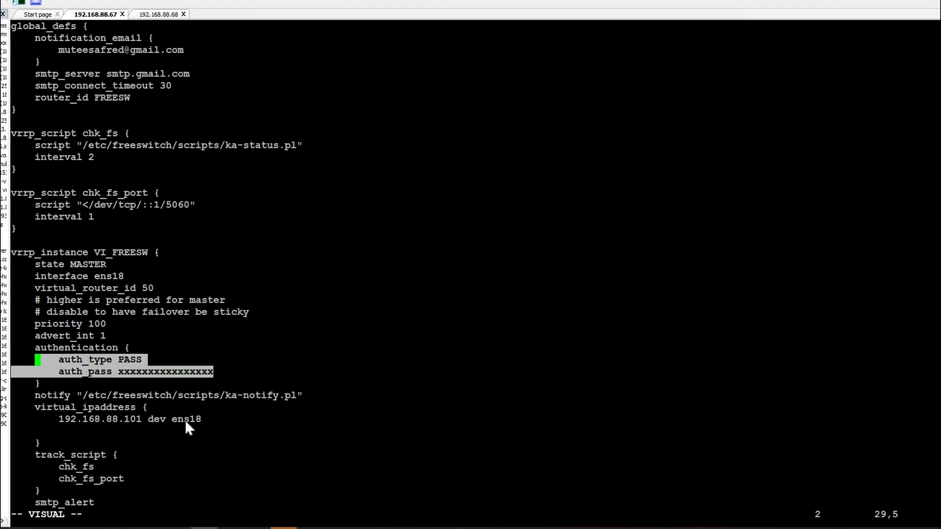
{"action": "mouse_move", "coordinate": [210, 427]}
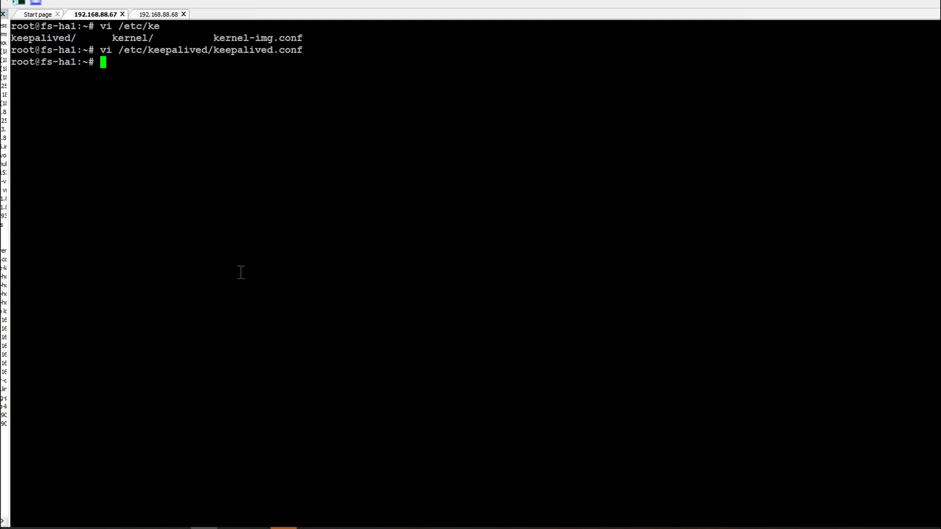
{"action": "type", "text": "less"}
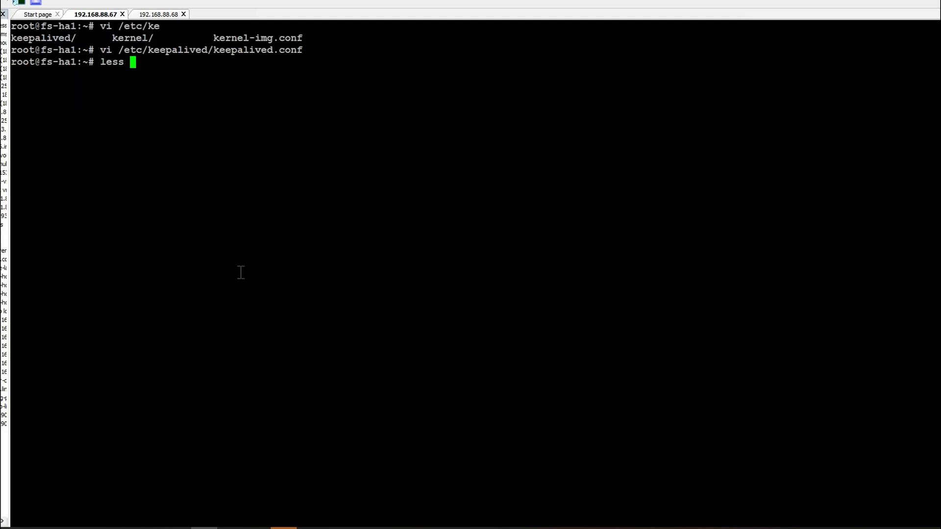
{"action": "type", "text": "/etc/freeswitch/"}
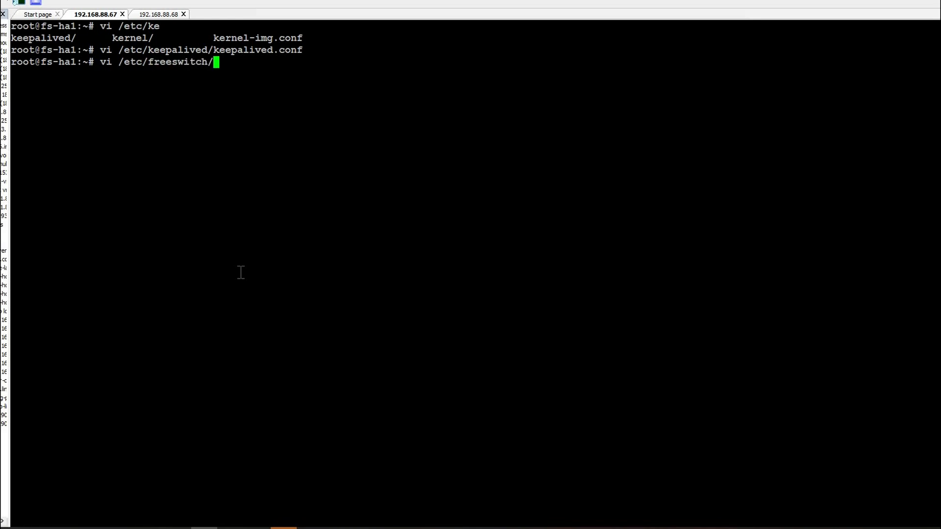
{"action": "type", "text": "scripts/"}
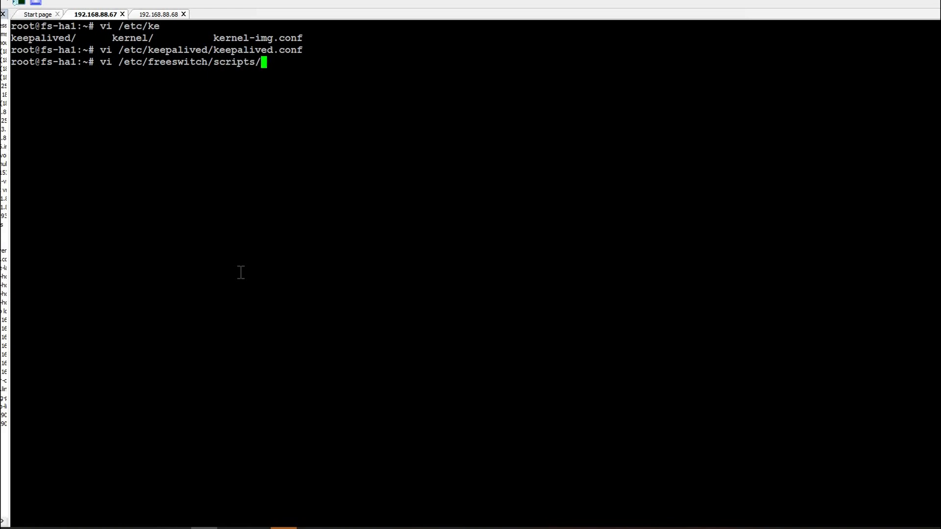
{"action": "type", "text": "ka-"}
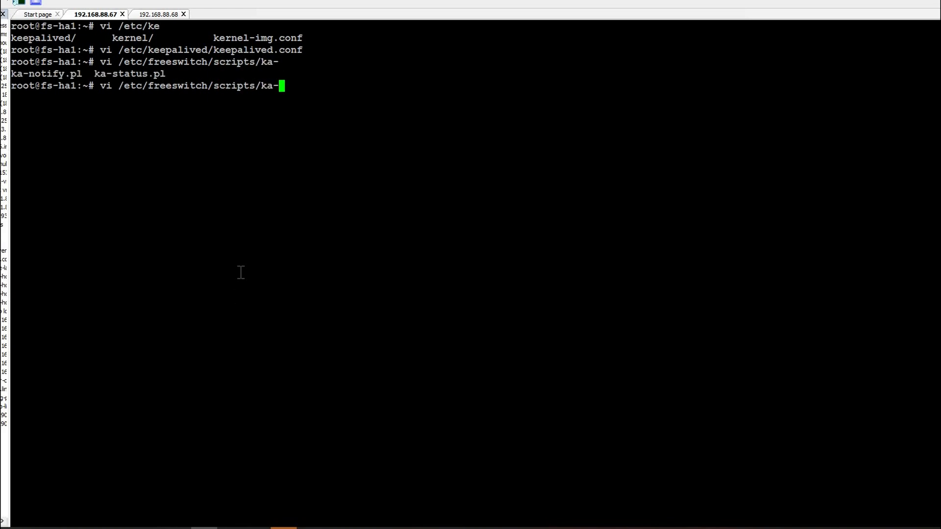
{"action": "key", "text": "Return"}
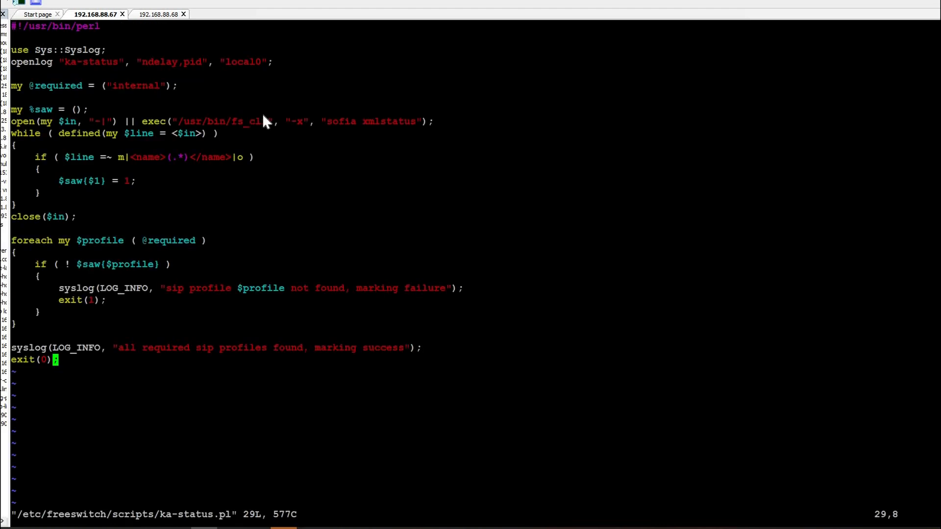
{"action": "mouse_move", "coordinate": [186, 133]}
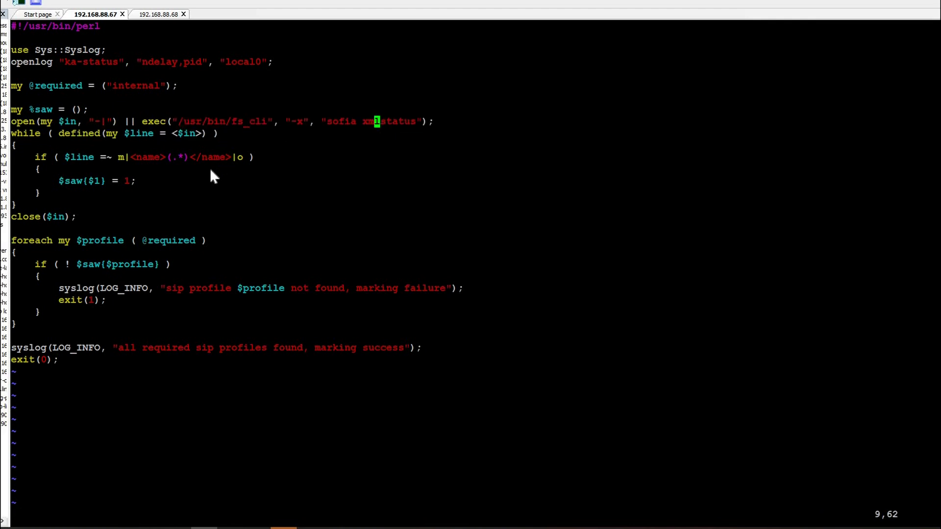
{"action": "mouse_move", "coordinate": [286, 351]}
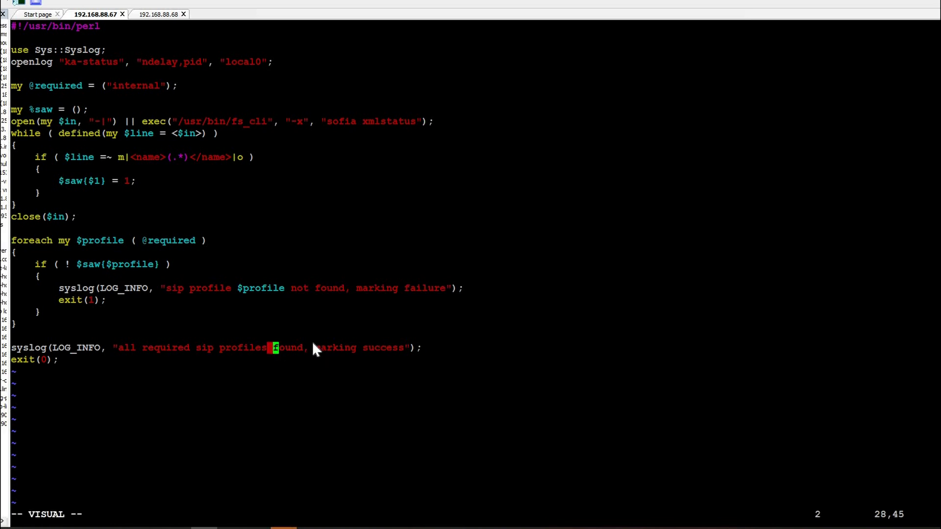
{"action": "mouse_move", "coordinate": [192, 273]}
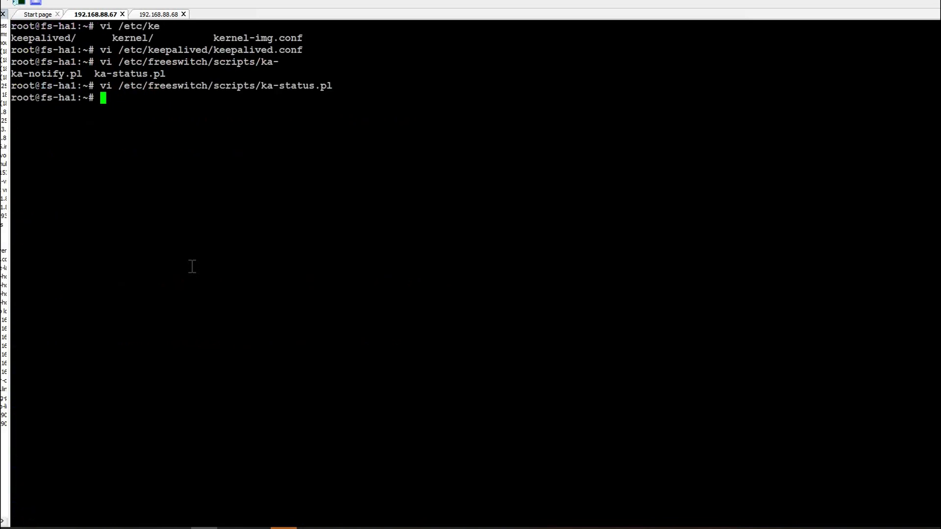
Edit /etc/freeswitch/scripts/ka-notify.pl so MASTER state runs fs_cli -x "sofia recover".
{"action": "type", "text": "vi /etc/freeswitch/scripts/ka-notify.pl"}
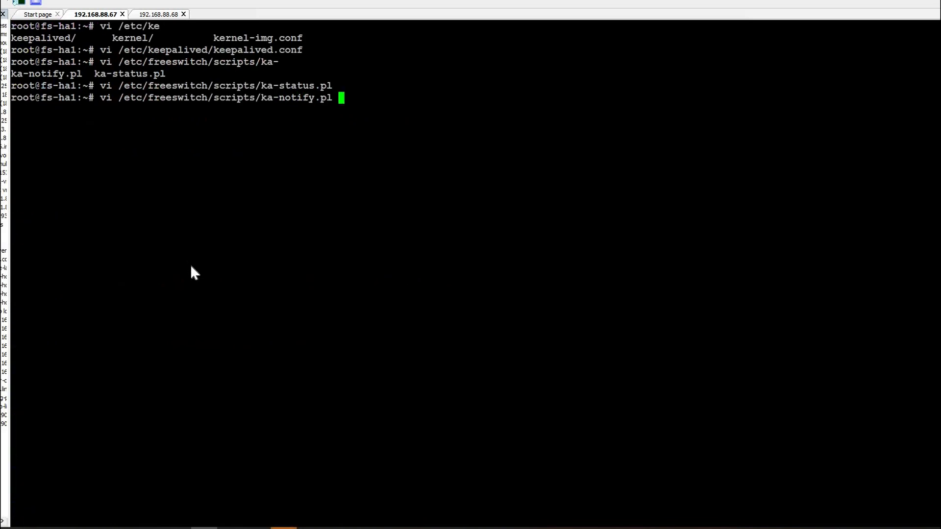
{"action": "key", "text": "Return"}
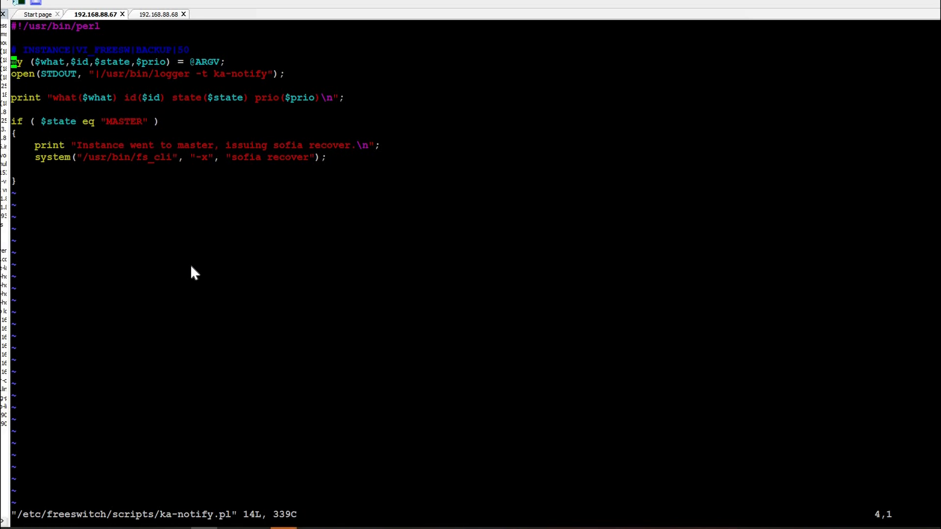
{"action": "mouse_move", "coordinate": [91, 167]}
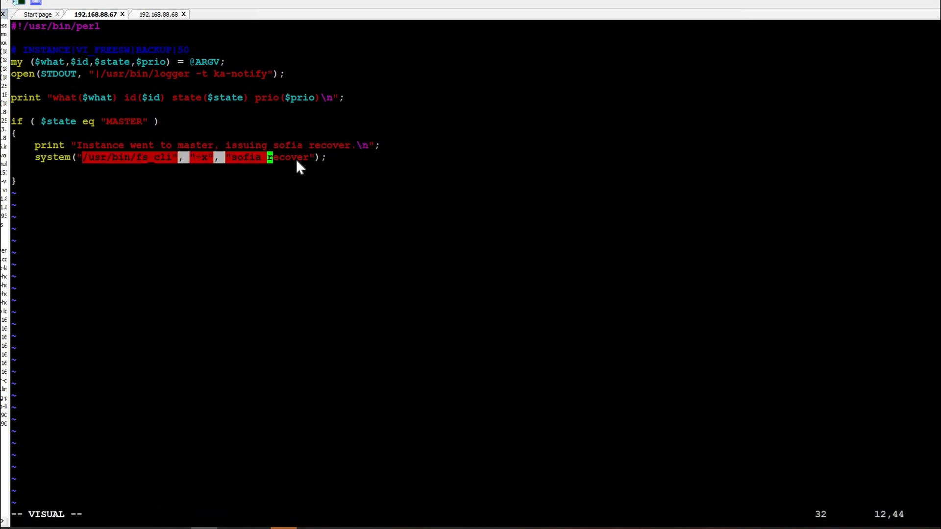
{"action": "key", "text": "End"}
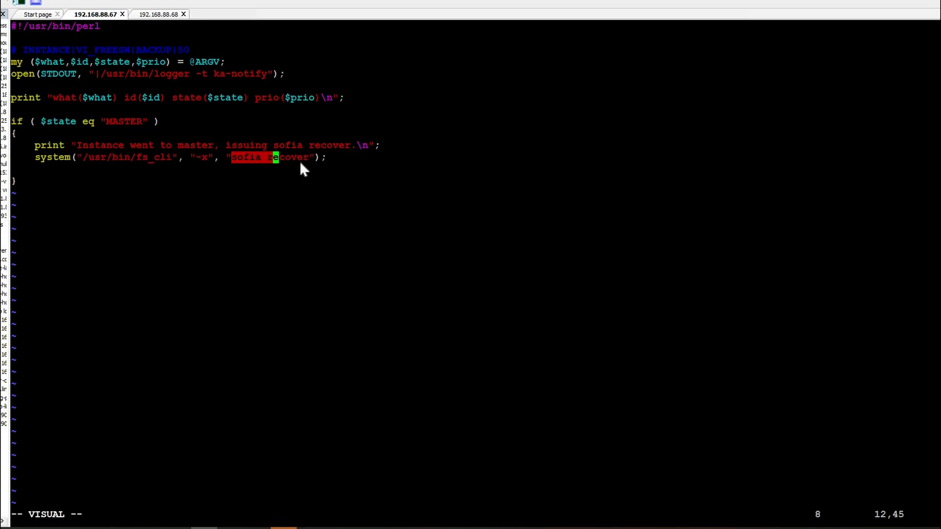
{"action": "key", "text": "e"}
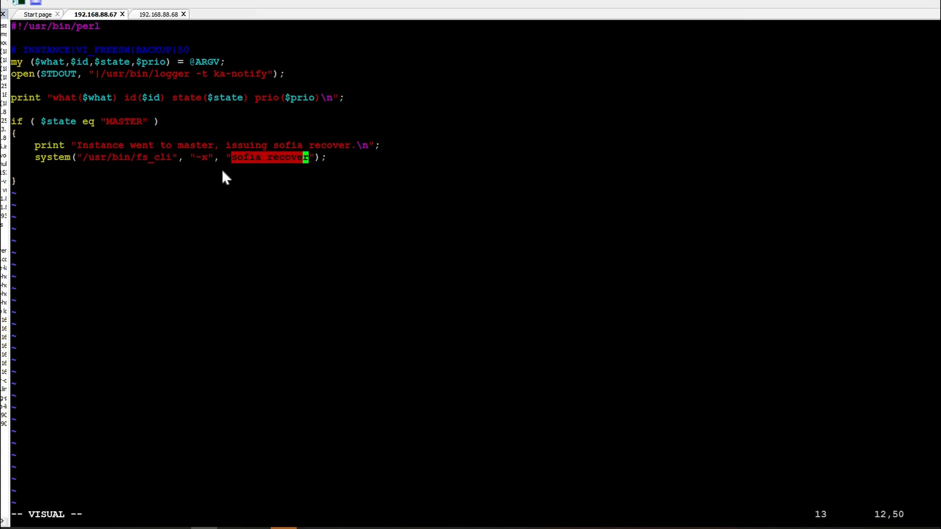
{"action": "key", "text": "Escape"}
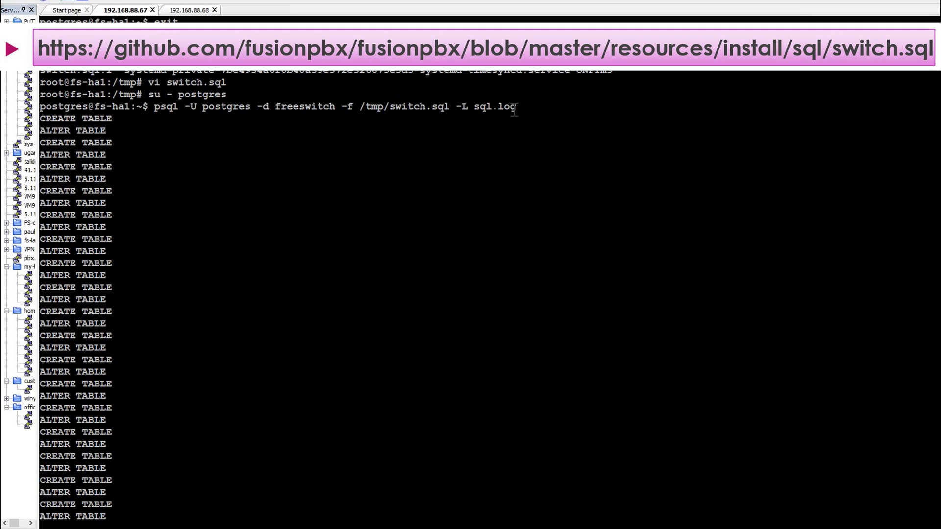
{"action": "mouse_move", "coordinate": [357, 109]}
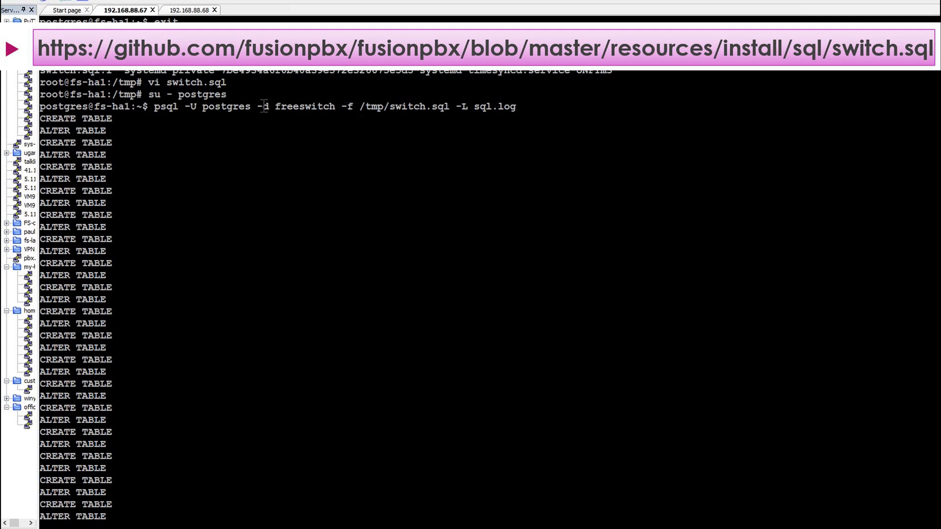
Load /tmp/switch.sql into the freeswitch database as postgres, logging to sql.log.
{"action": "scroll", "scroll_direction": "down", "scroll_amount": 3}
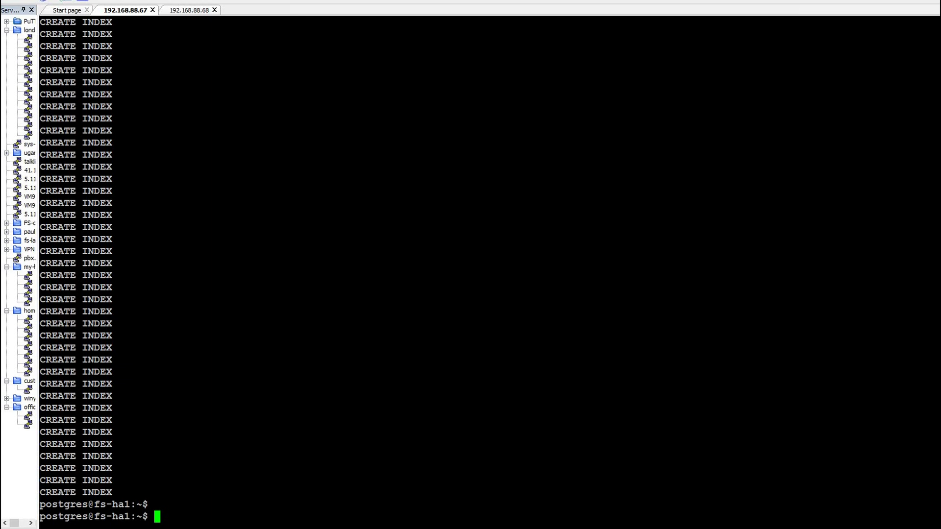
{"action": "type", "text": "psql -U postgres -d freeswitch -f /tmp/switch.sql -L sql.log"}
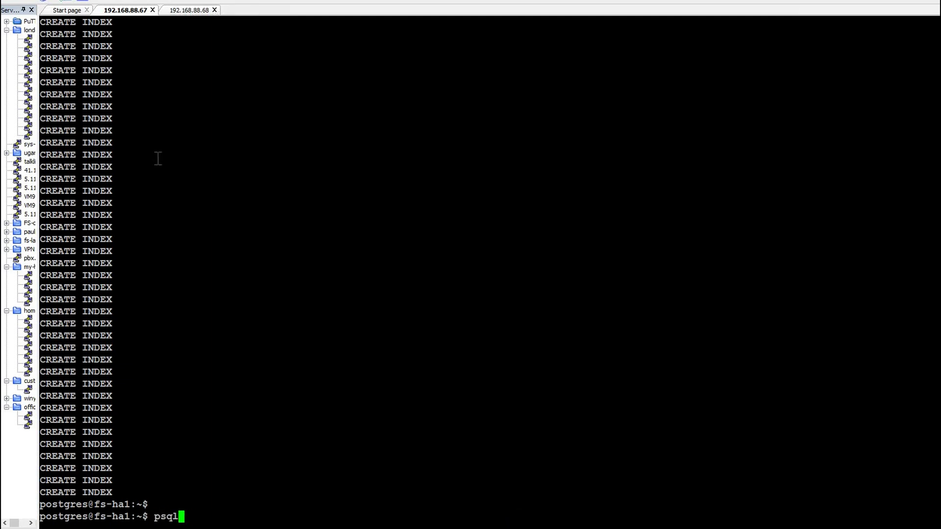
{"action": "key", "text": "Return"}
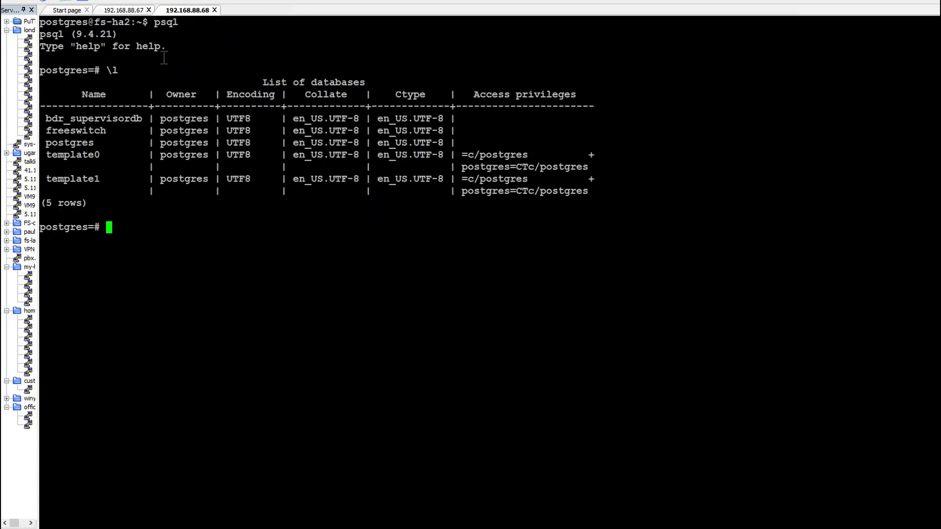
Connect the fs-ha2 psql session to the freeswitch database and list its tables.
{"action": "type", "text": "\\c freeswitch"}
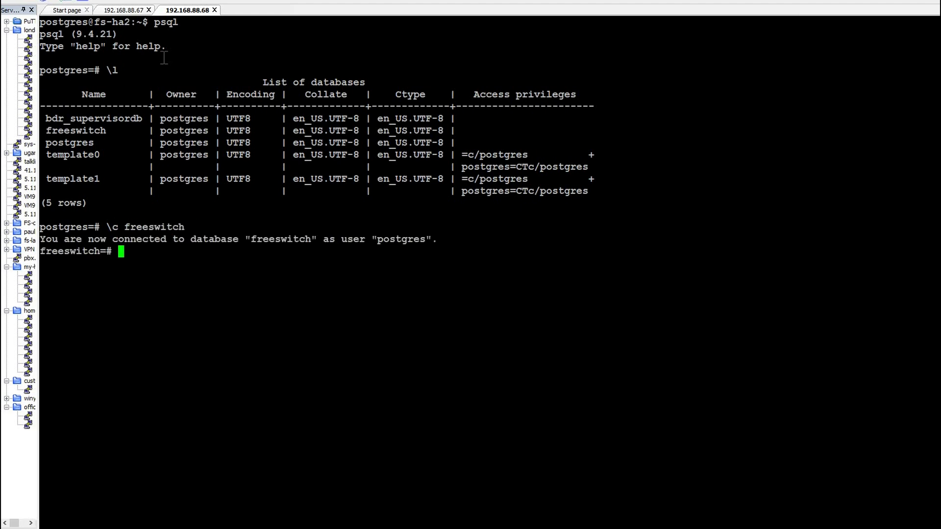
{"action": "type", "text": "\\dt"}
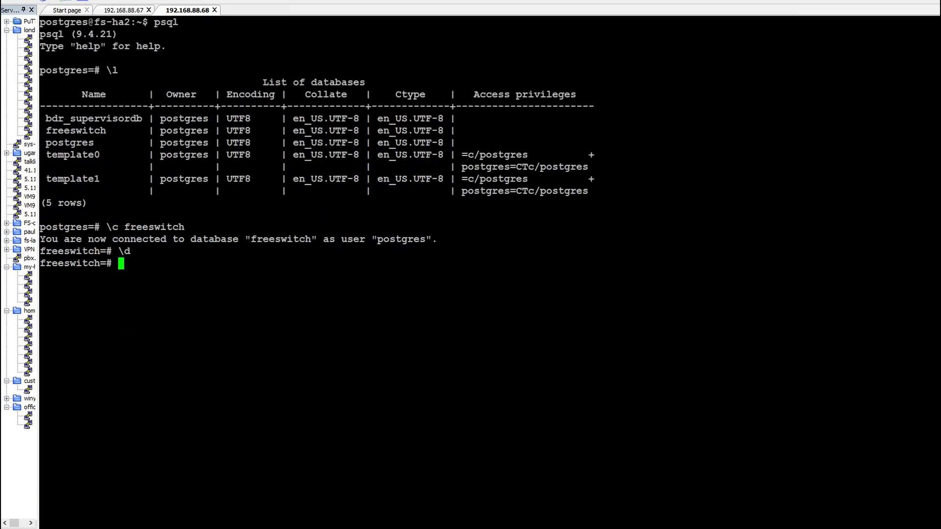
On fs-ha1, query bdr.bdr_nodes, then start fs_cli to check the internal SIP profile.
{"action": "left_click", "coordinate": [96, 10]}
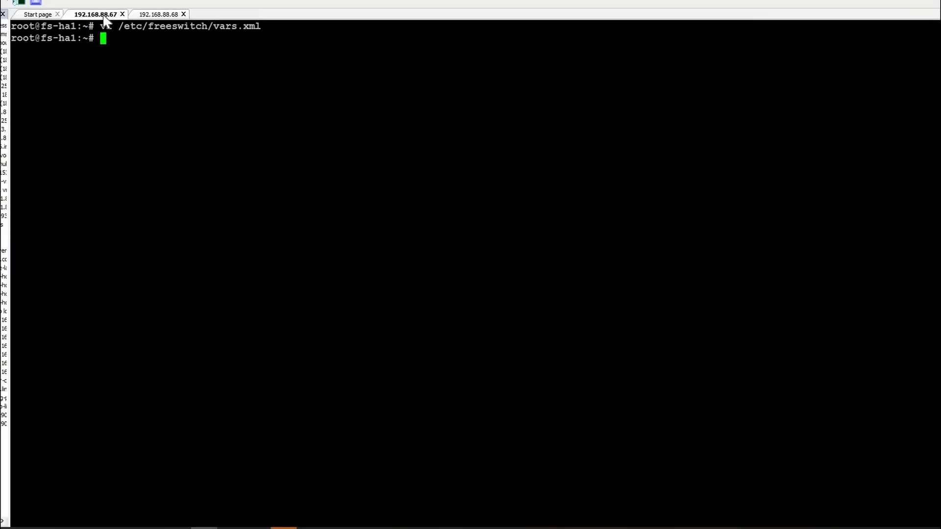
{"action": "key", "text": "Return"}
{"action": "type", "text": "fs_cl"}
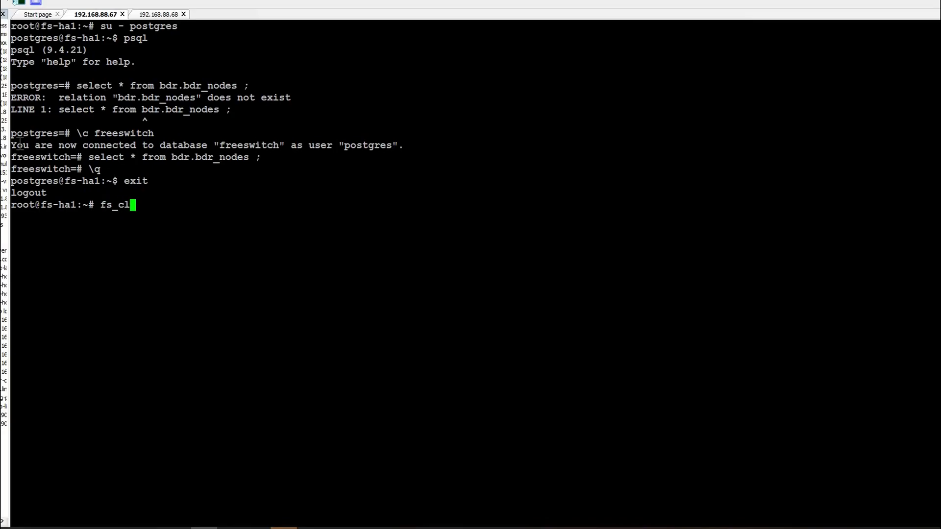
{"action": "key", "text": "Return"}
{"action": "type", "text": "sofia status profile internal"}
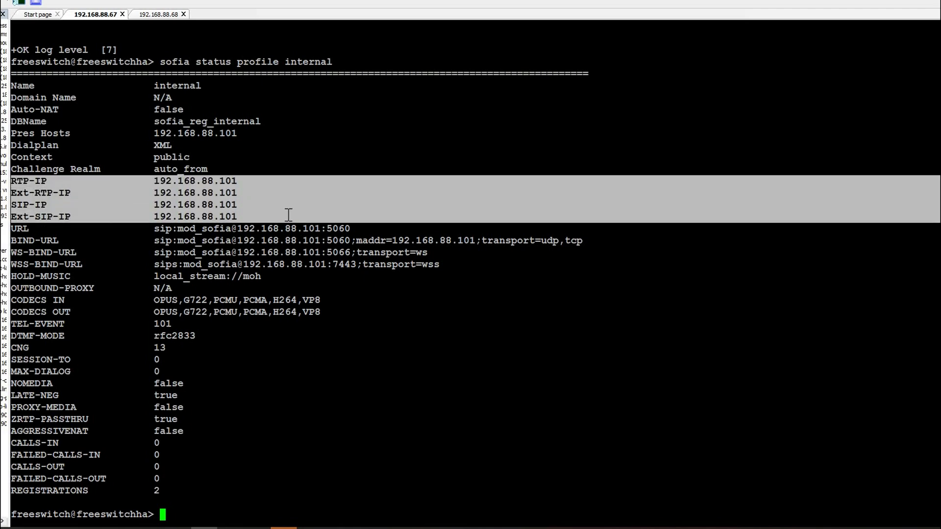
{"action": "mouse_move", "coordinate": [164, 20]}
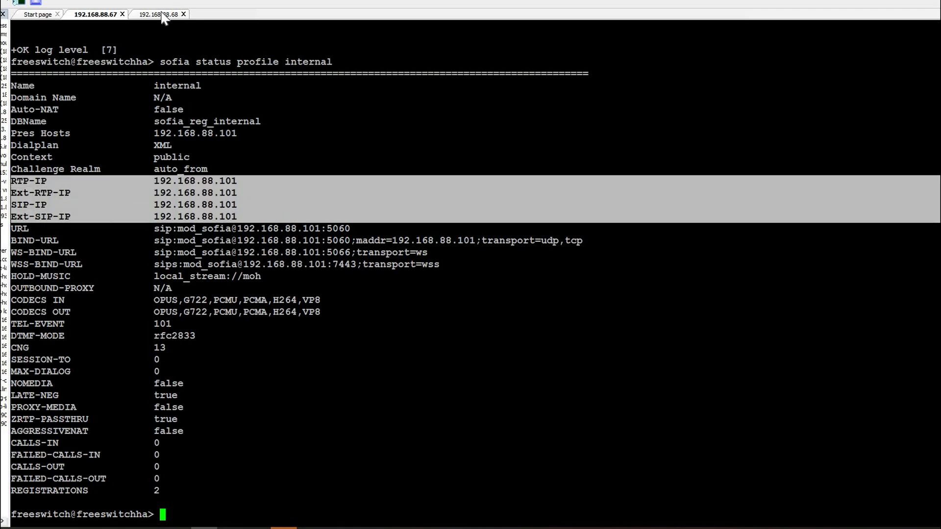
Run sofia status profile internal on fs-ha2 to confirm the profile uses 192.168.88.101.
{"action": "left_click", "coordinate": [154, 14]}
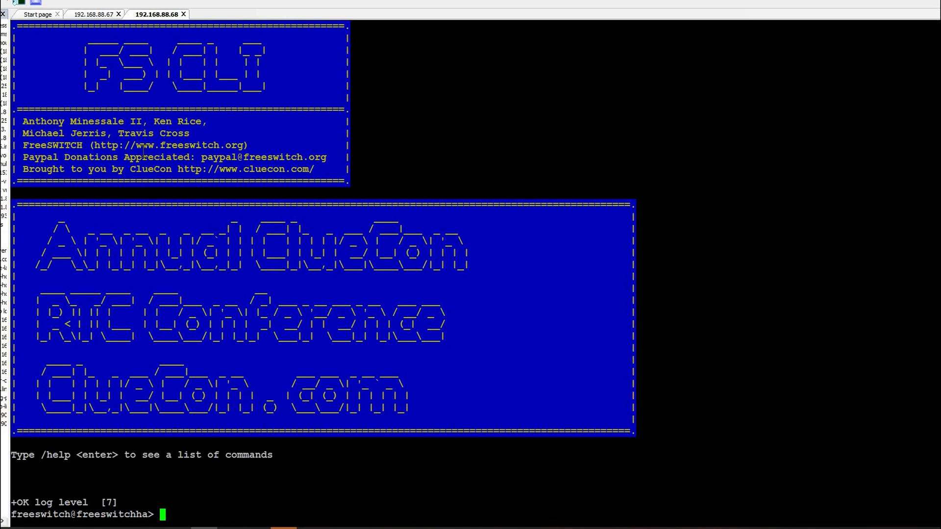
{"action": "type", "text": "sofia status profile internal"}
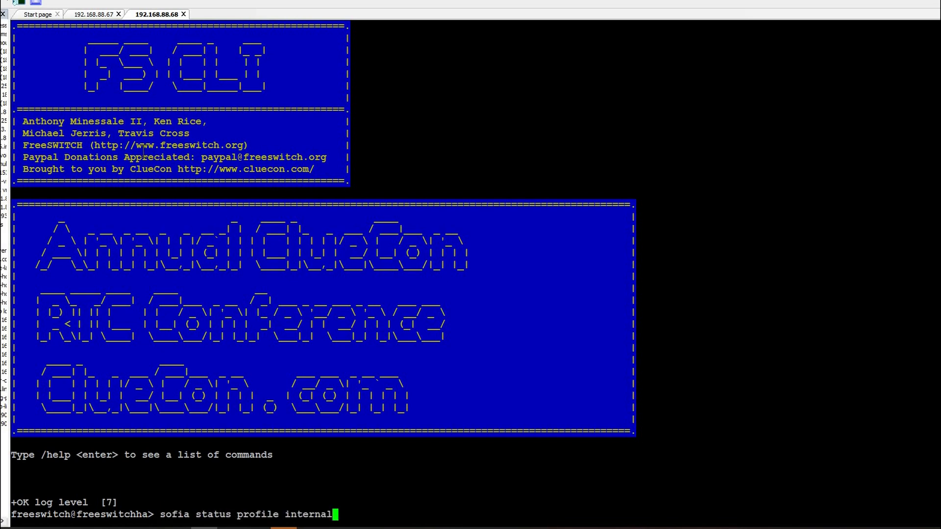
{"action": "key", "text": "Return"}
{"action": "type", "text": "/exit"}
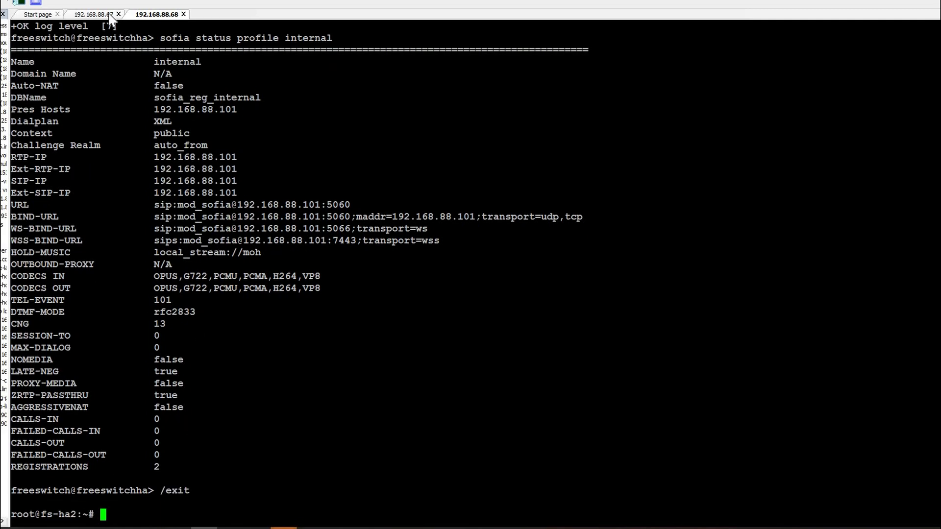
{"action": "left_click", "coordinate": [94, 14]}
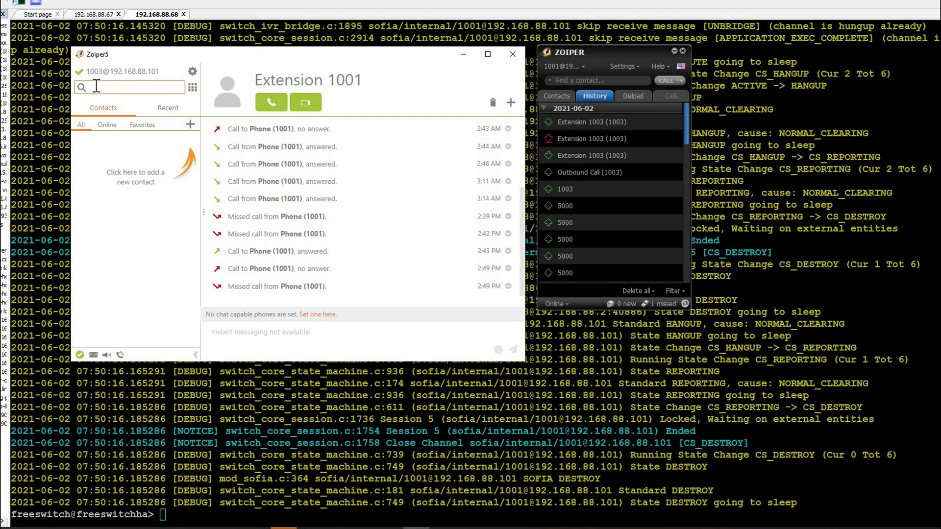
Call extension 1001 from 1003, answer it, and list the active calls in fs_cli.
{"action": "left_click", "coordinate": [270, 102]}
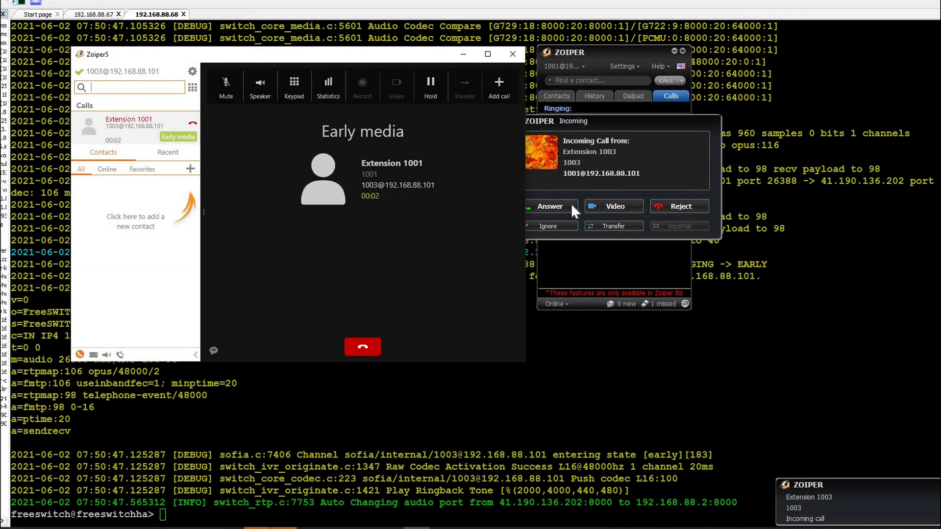
{"action": "left_click", "coordinate": [549, 206]}
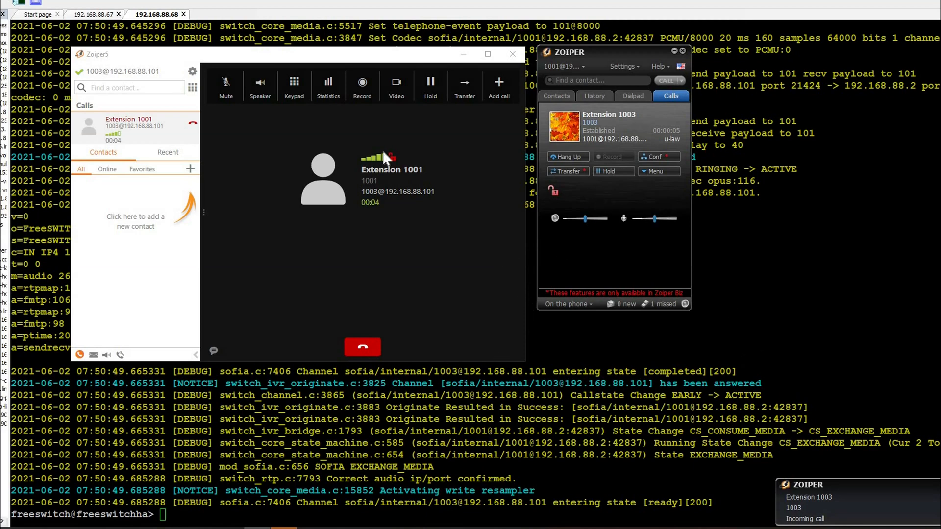
{"action": "left_click", "coordinate": [96, 14]}
{"action": "type", "text": "show calls"}
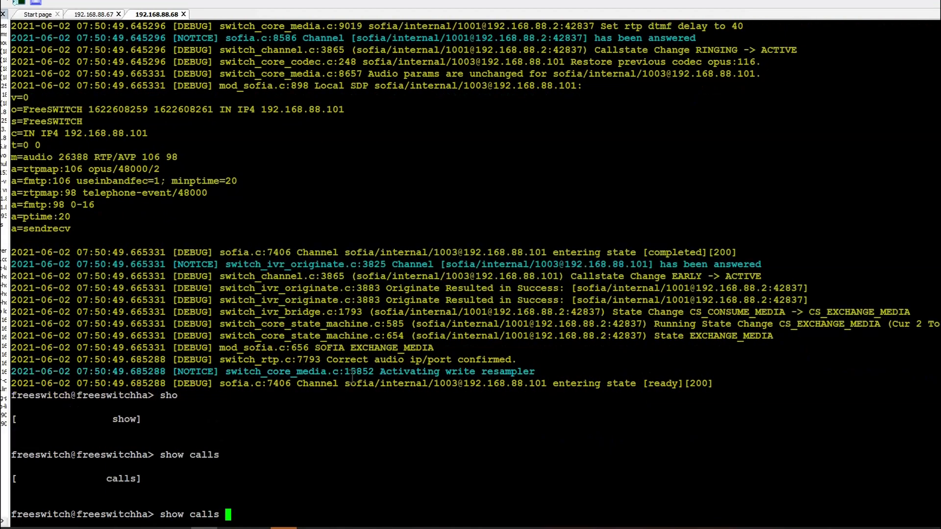
{"action": "key", "text": "Return"}
{"action": "type", "text": "fsctl crash"}
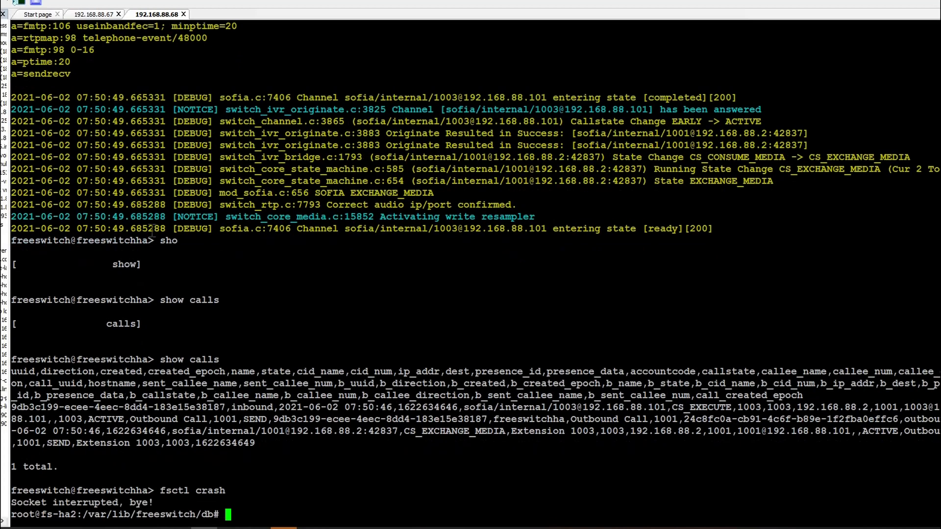
On fs-ha1's fs_cli, run sofia recover to take over the call from the crashed node.
{"action": "left_click", "coordinate": [94, 14]}
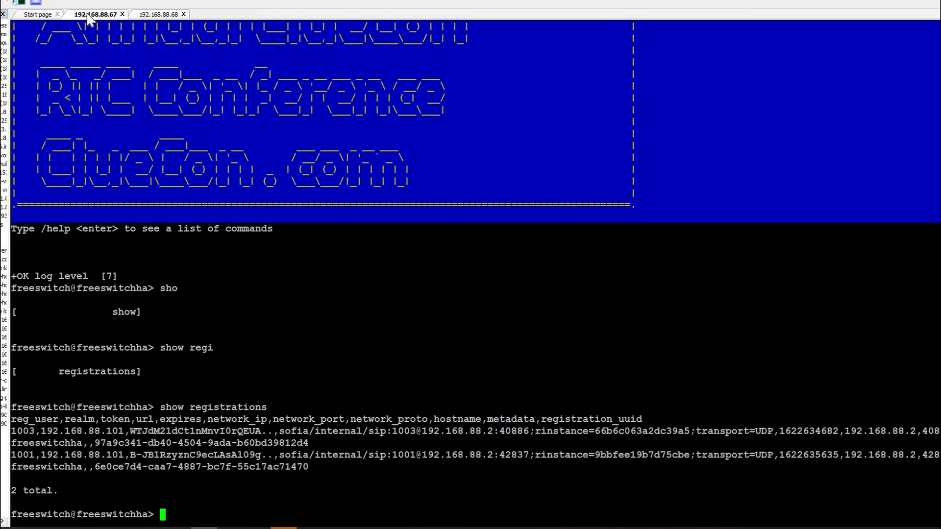
{"action": "type", "text": "sofia recover"}
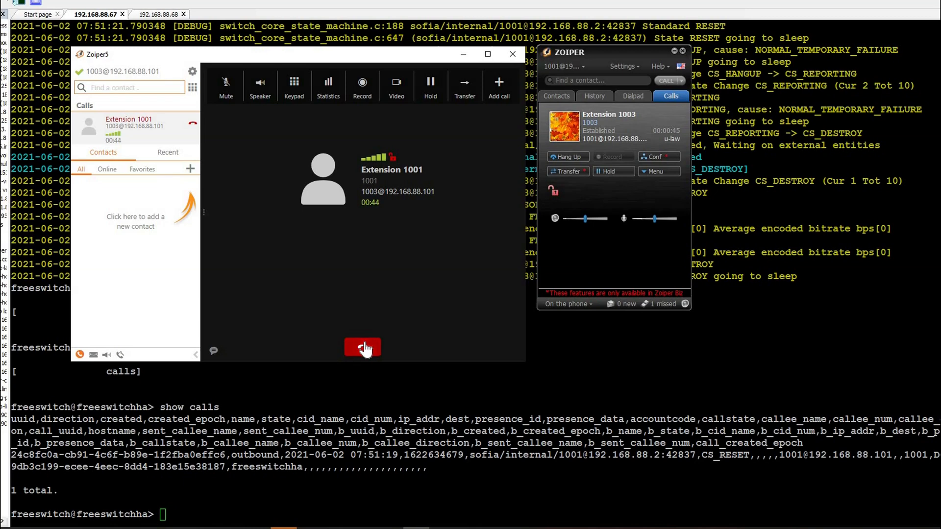
Hang up the surviving Zoiper call and return to the server console.
{"action": "left_click", "coordinate": [363, 347]}
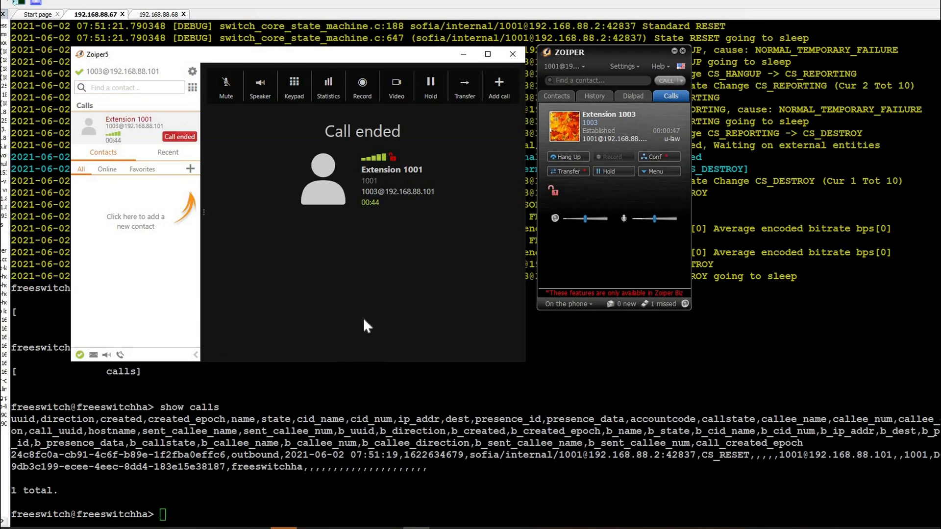
{"action": "left_click", "coordinate": [128, 121]}
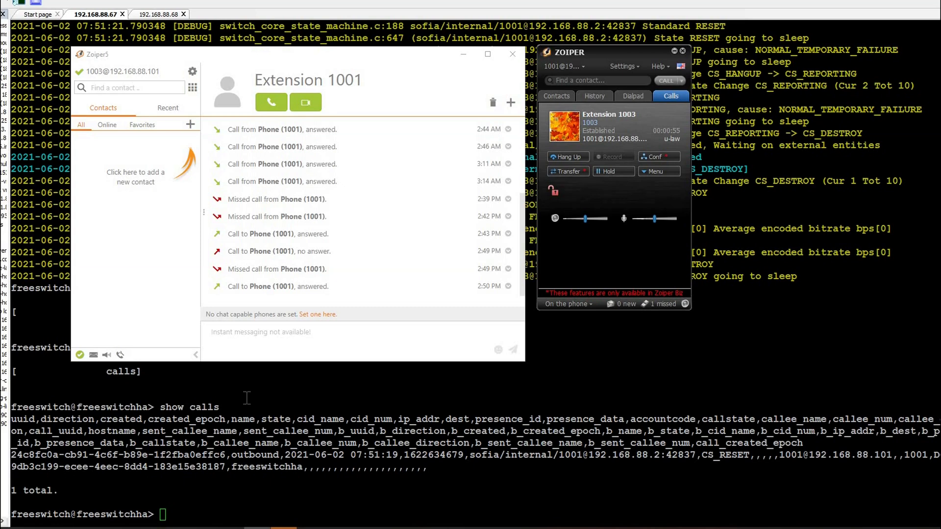
{"action": "left_click", "coordinate": [512, 54]}
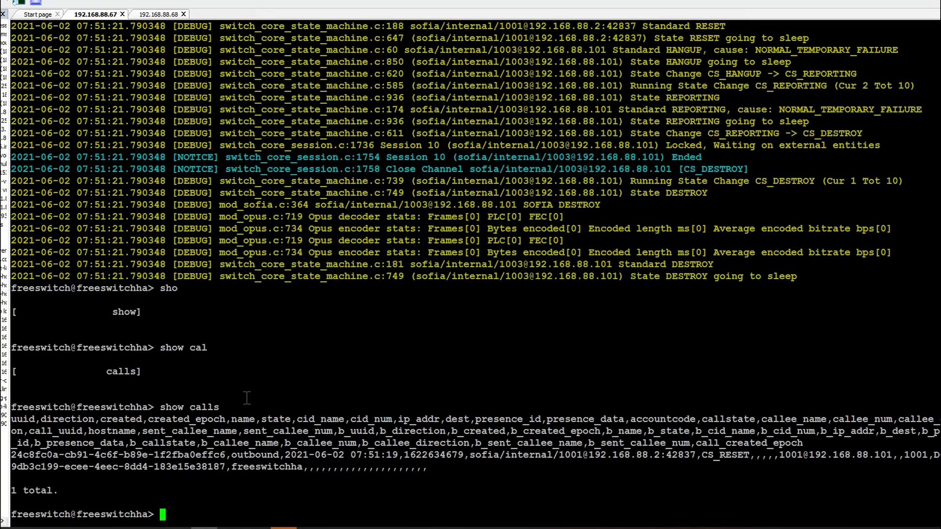